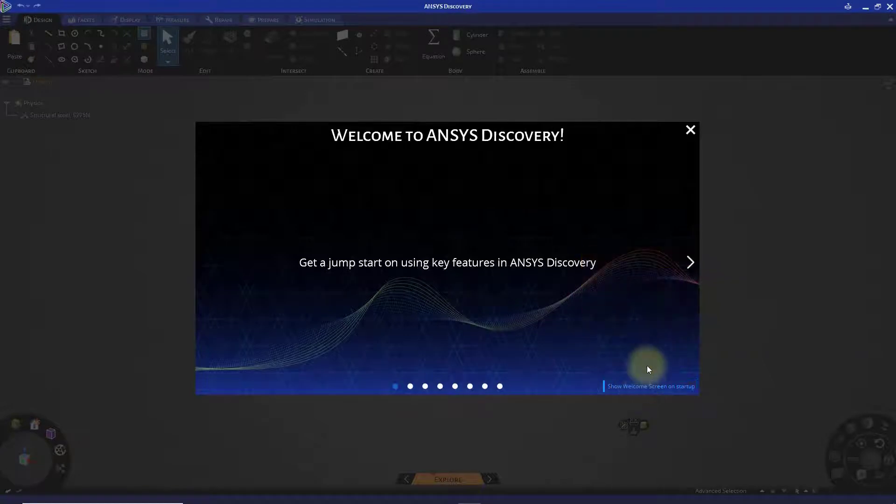
Step: Close the welcome slideshow and the Welcome to Discovery start page
{"action": "left_click", "coordinate": [690, 130]}
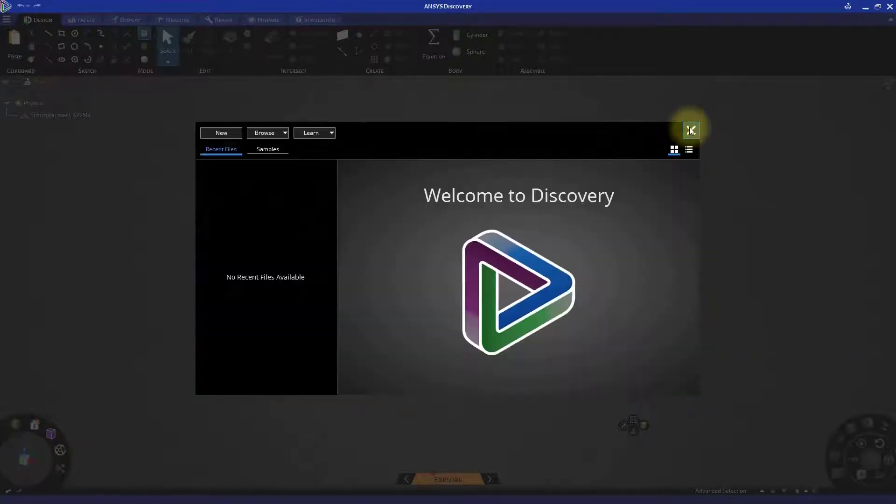
{"action": "left_click", "coordinate": [691, 130]}
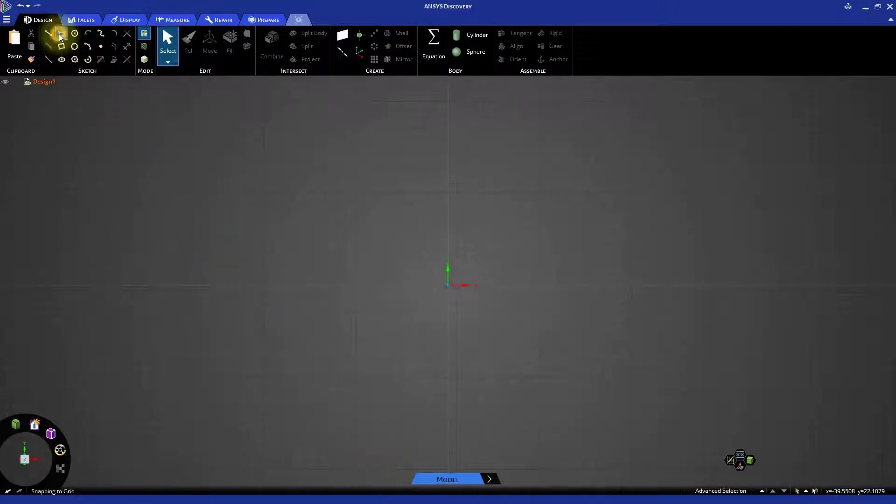
Step: Draw a rectangle from the origin with the Rectangle tool, entering 100 and 200 mm
{"action": "left_click", "coordinate": [61, 32]}
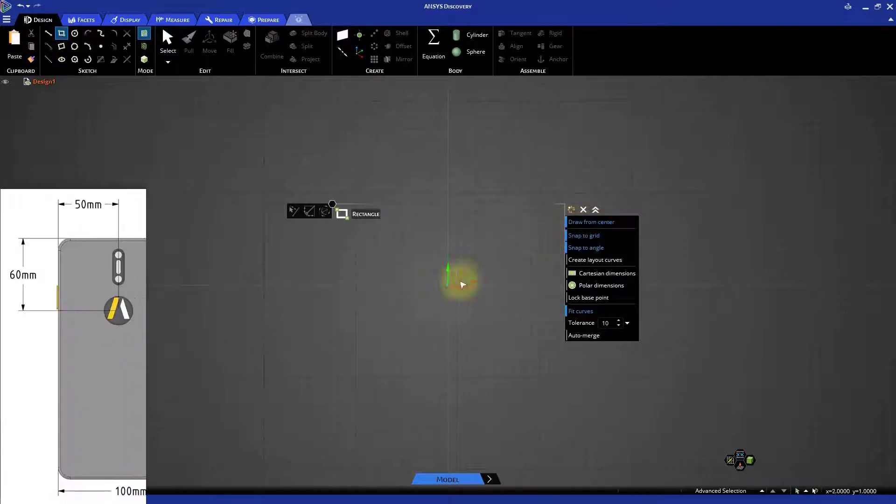
{"action": "left_click_drag", "start_coordinate": [448, 269], "coordinate": [506, 368]}
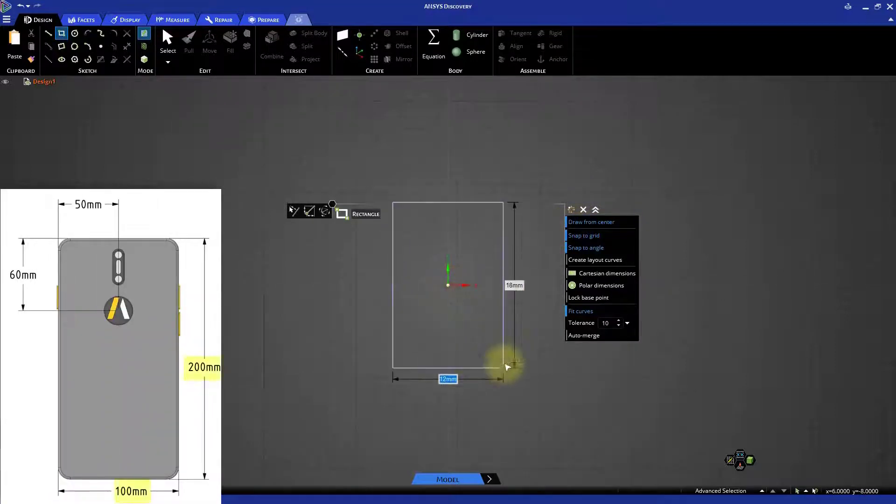
{"action": "type", "text": "100"}
{"action": "left_click", "coordinate": [515, 285]}
{"action": "type", "text": "200"}
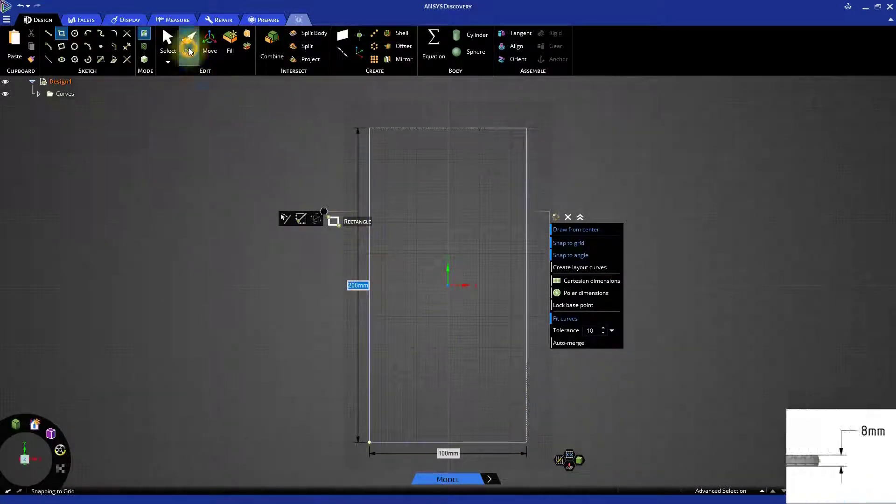
Step: Pull the rectangle surface out into a thin solid slab
{"action": "left_click", "coordinate": [188, 43]}
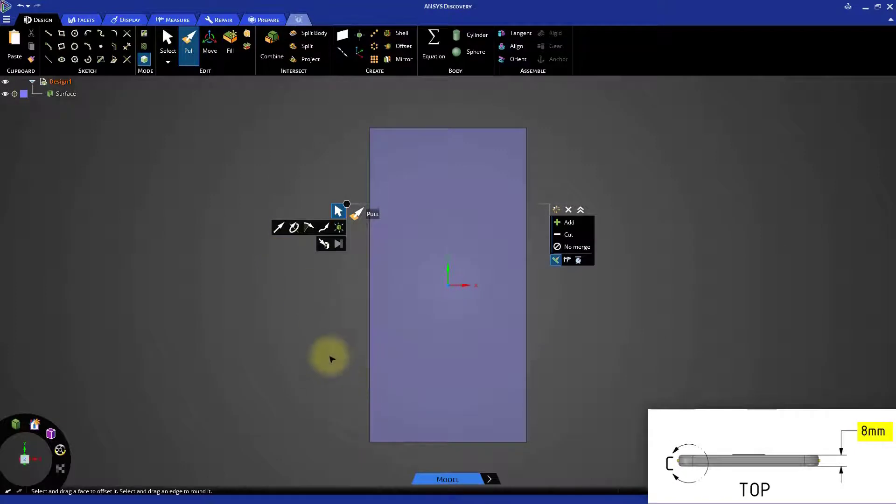
{"action": "left_click", "coordinate": [448, 317]}
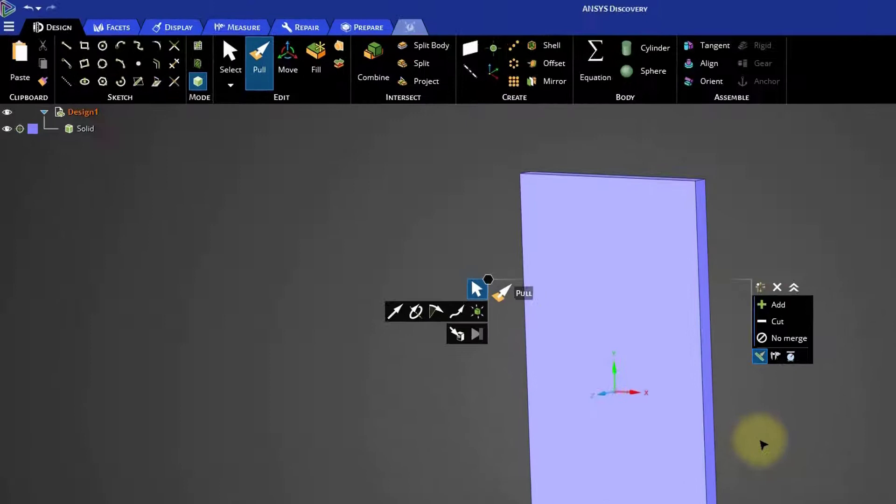
Step: Move the Solid into a new component and rename it 'Phone Body'
{"action": "left_click", "coordinate": [86, 135]}
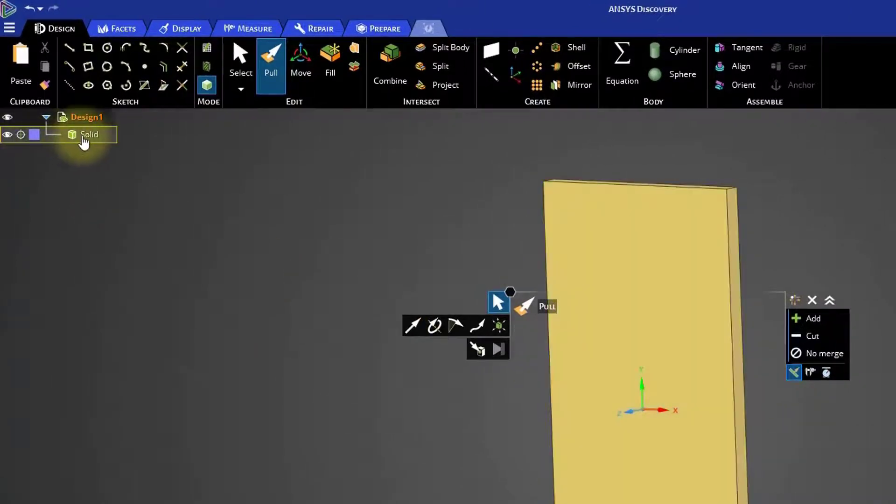
{"action": "right_click", "coordinate": [89, 134]}
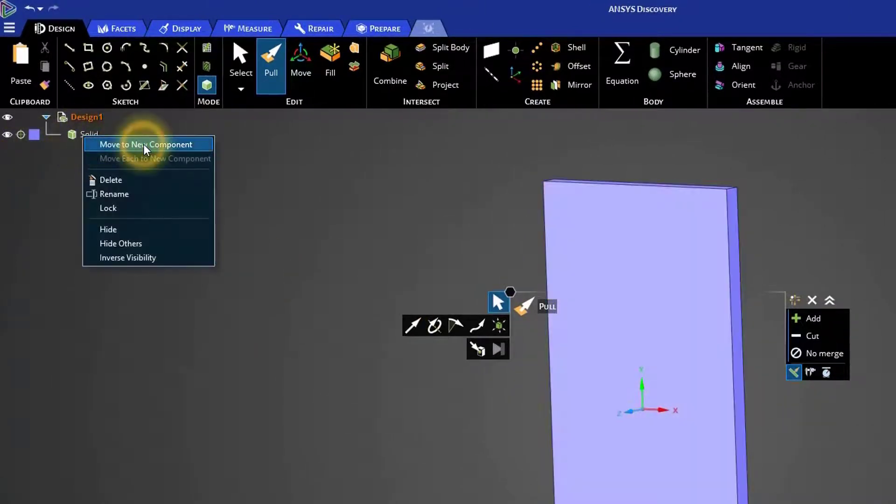
{"action": "left_click", "coordinate": [147, 144]}
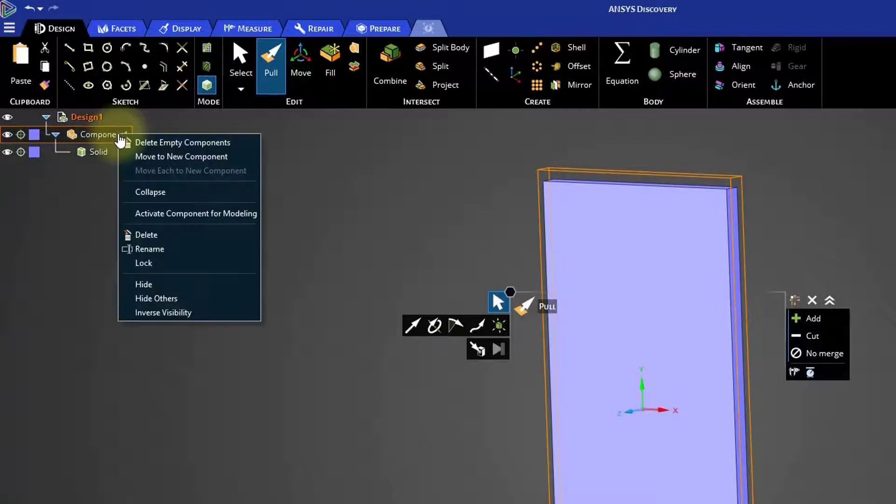
{"action": "left_click", "coordinate": [149, 249]}
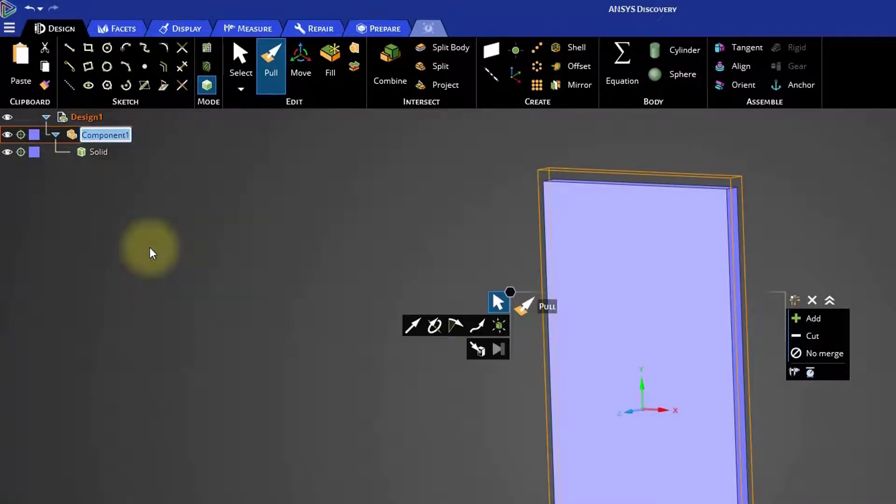
{"action": "type", "text": "Phone Body"}
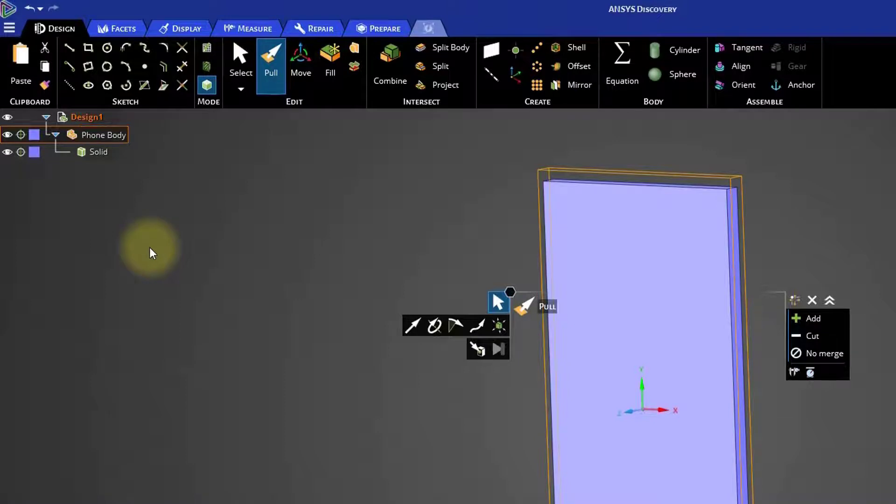
{"action": "left_click", "coordinate": [151, 252]}
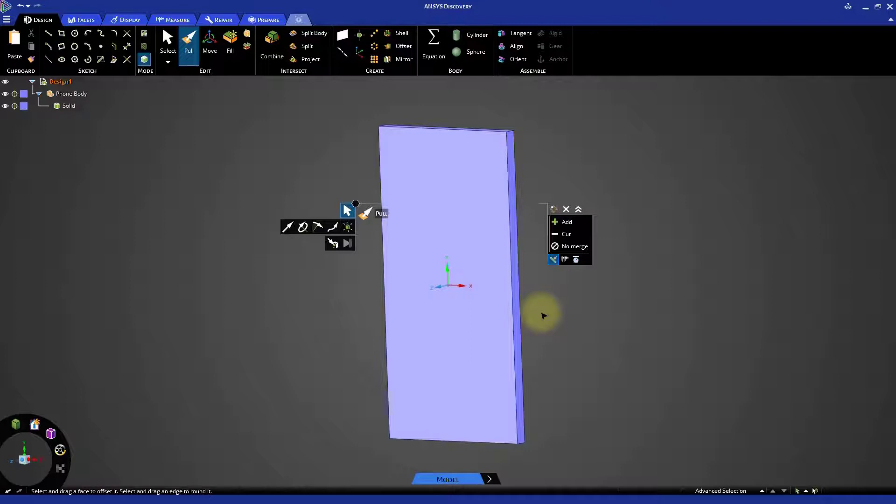
Step: Set the Phone Body component's display colour to blue
{"action": "left_click", "coordinate": [446, 280]}
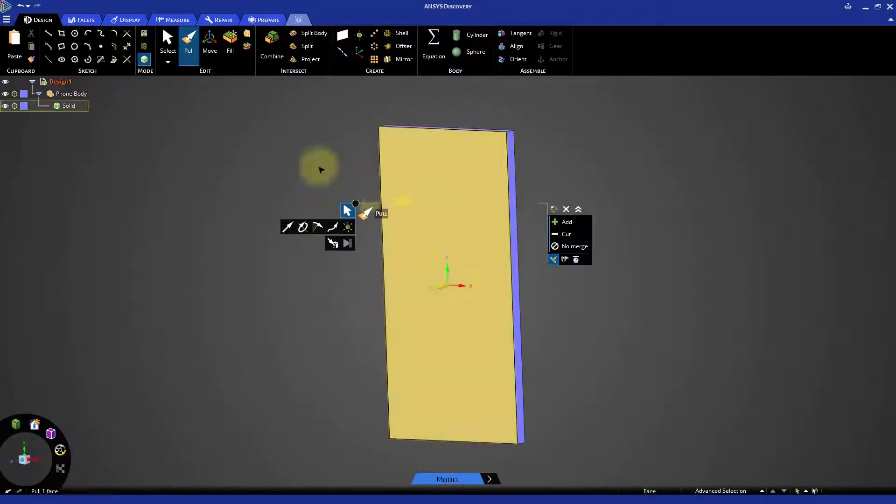
{"action": "left_click", "coordinate": [130, 20]}
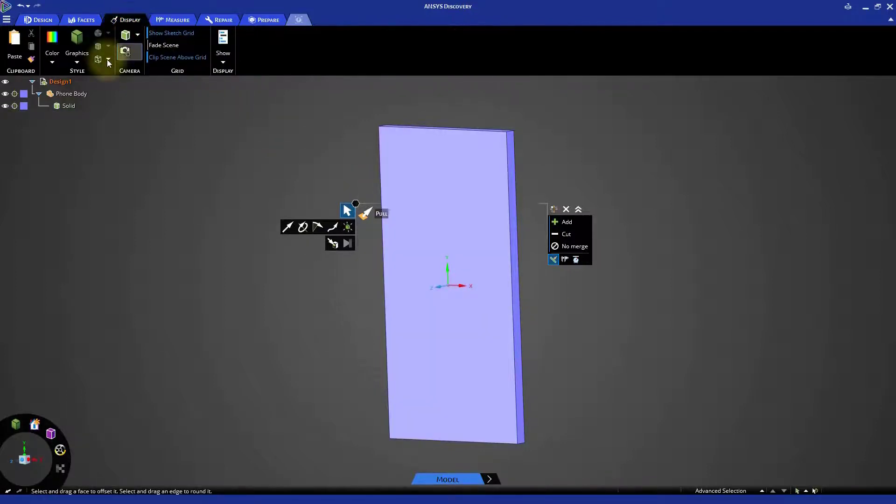
{"action": "left_click", "coordinate": [71, 94]}
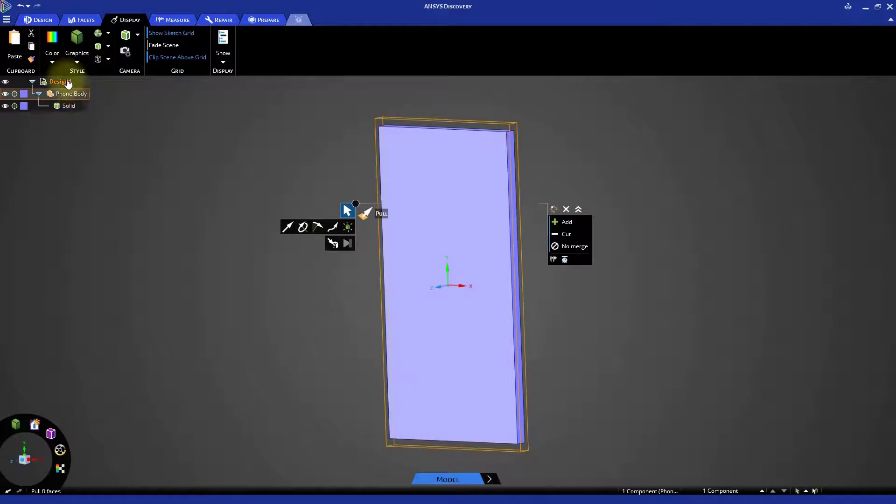
{"action": "left_click", "coordinate": [52, 61]}
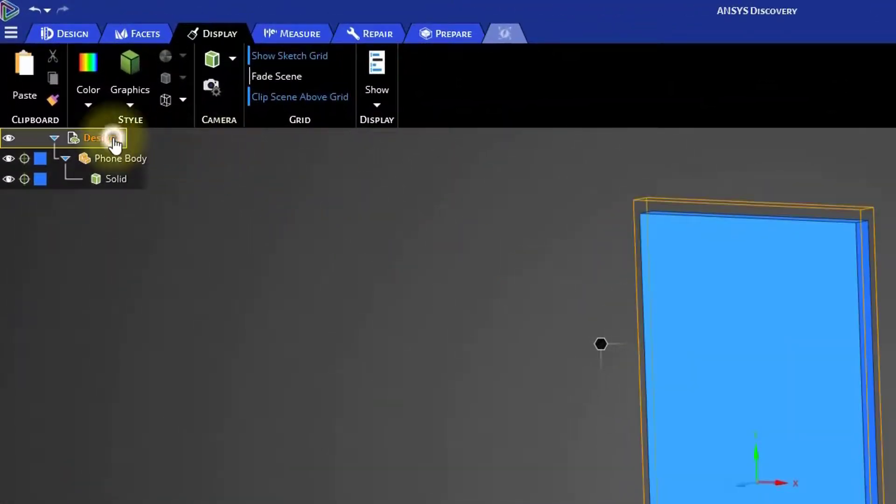
Step: Rename Design1 to 'Phone' and add a new component renamed 'Screen'
{"action": "right_click", "coordinate": [97, 137]}
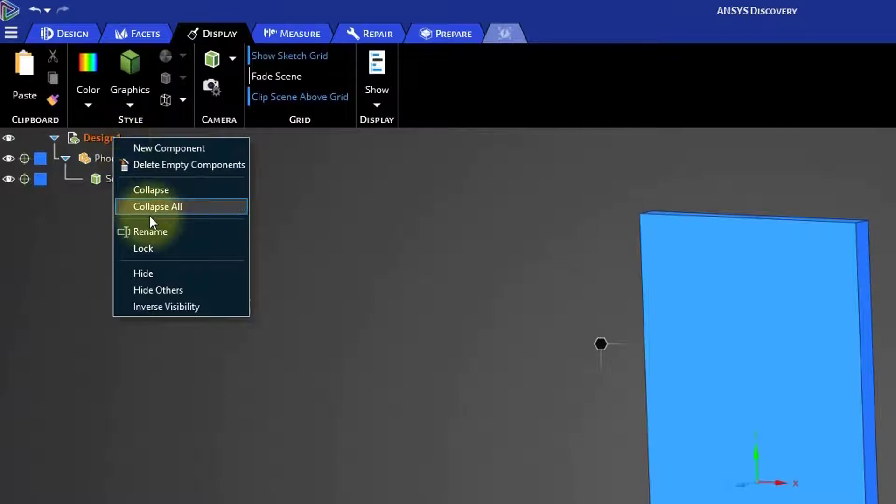
{"action": "left_click", "coordinate": [150, 231]}
{"action": "type", "text": "Phone"}
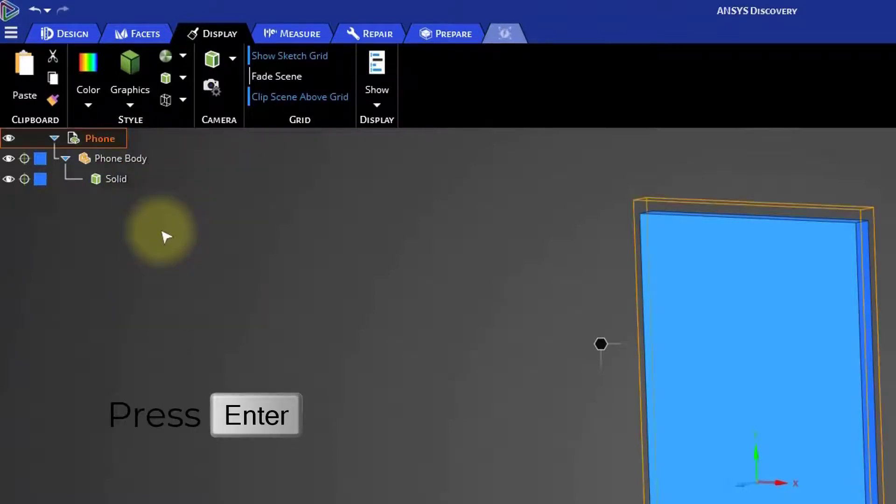
{"action": "right_click", "coordinate": [99, 138]}
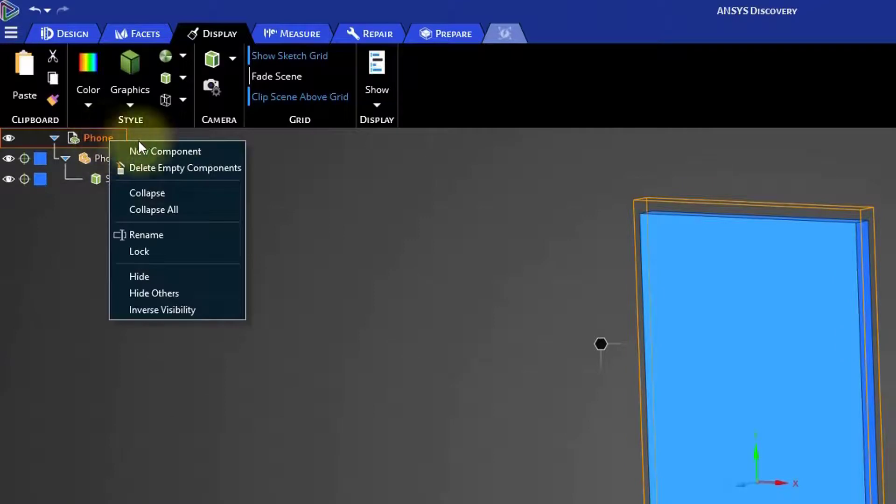
{"action": "left_click", "coordinate": [166, 151]}
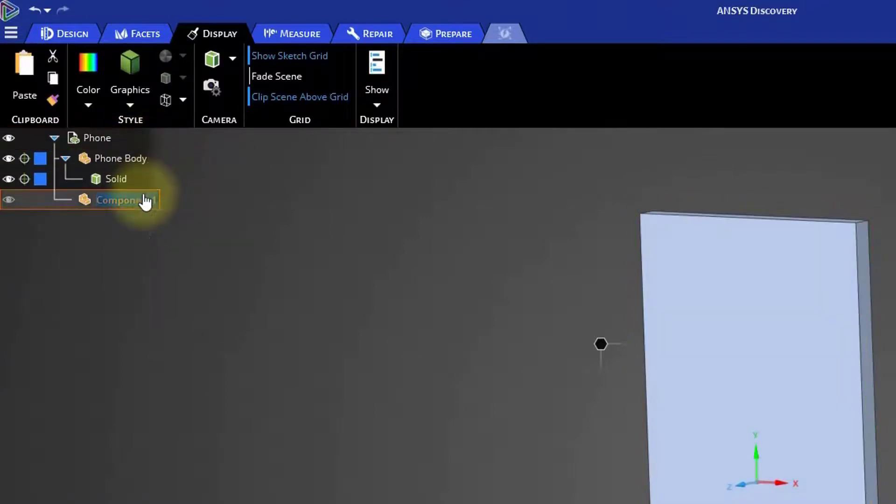
{"action": "right_click", "coordinate": [120, 199]}
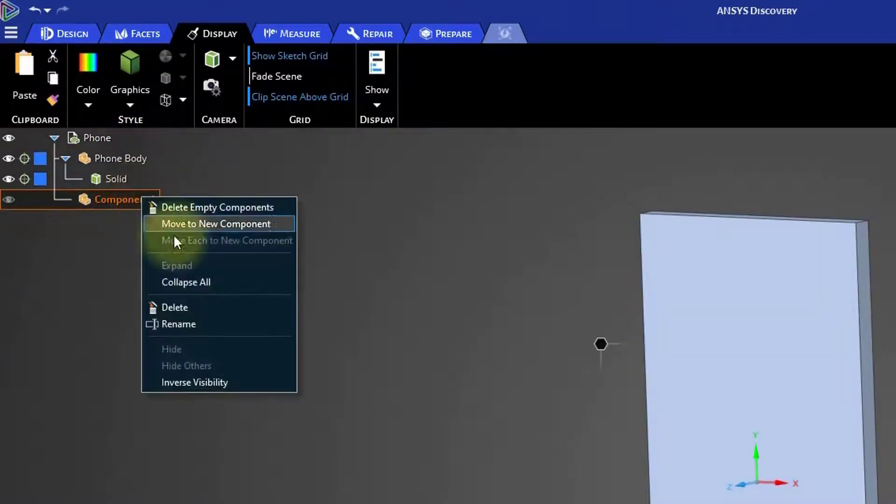
{"action": "left_click", "coordinate": [178, 324]}
{"action": "type", "text": "Screen"}
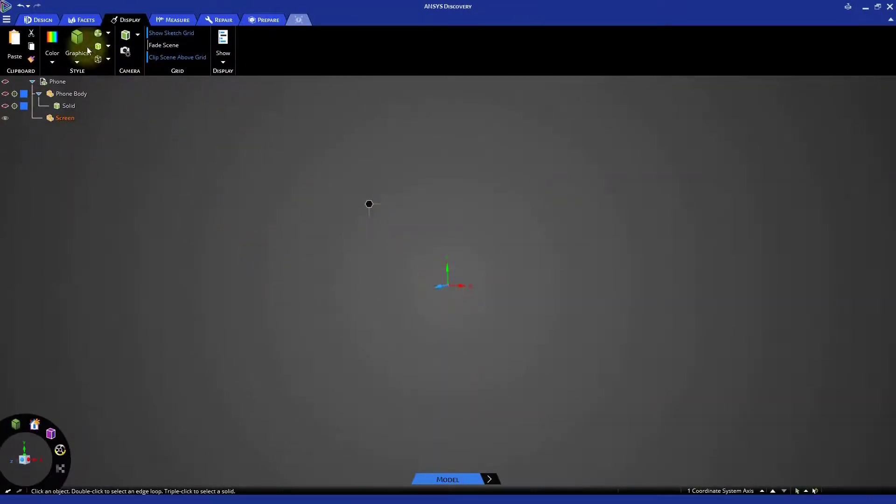
Step: Sketch a 92 x 166 mm rectangle centred on the origin in Screen
{"action": "left_click", "coordinate": [43, 20]}
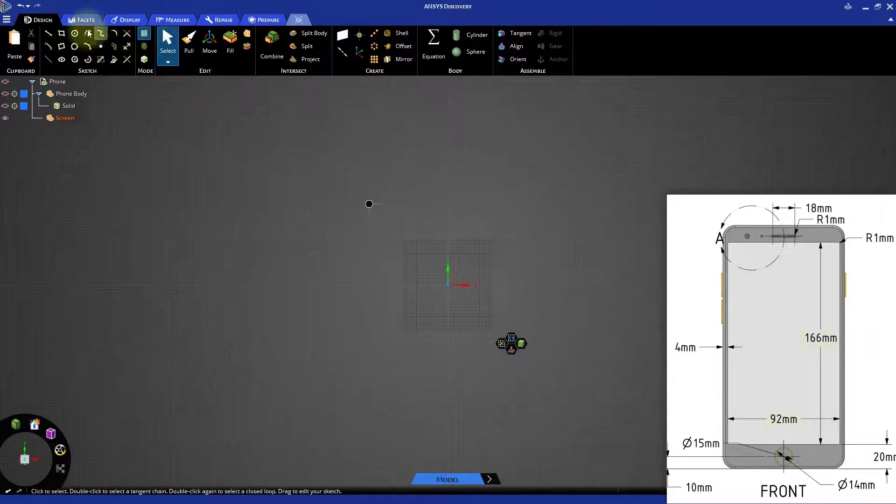
{"action": "left_click", "coordinate": [61, 32]}
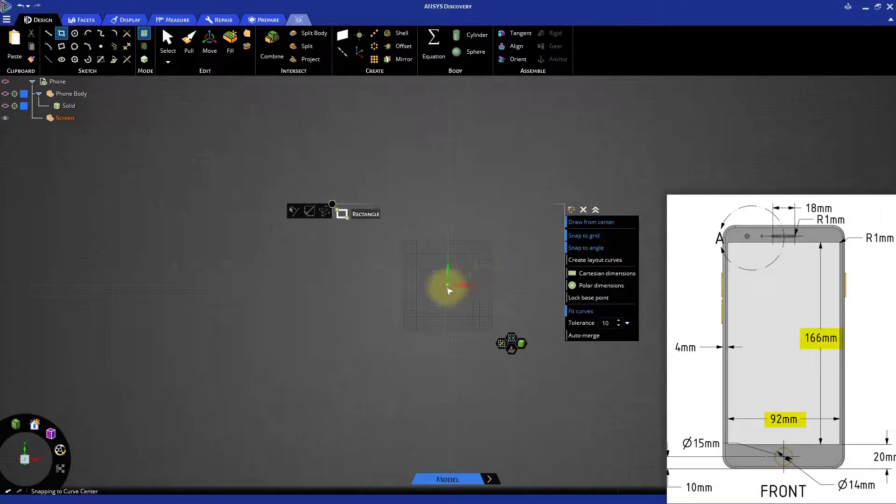
{"action": "left_click_drag", "start_coordinate": [448, 285], "coordinate": [535, 386]}
{"action": "type", "text": "166"}
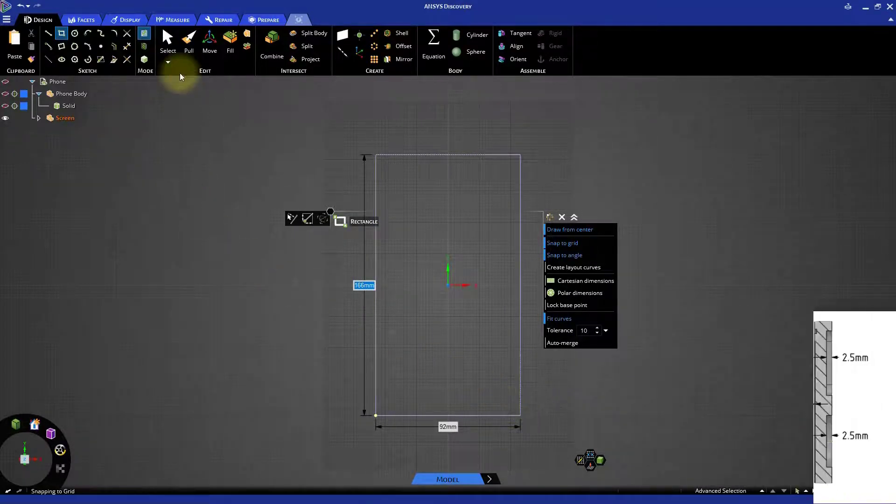
{"action": "left_click", "coordinate": [189, 38]}
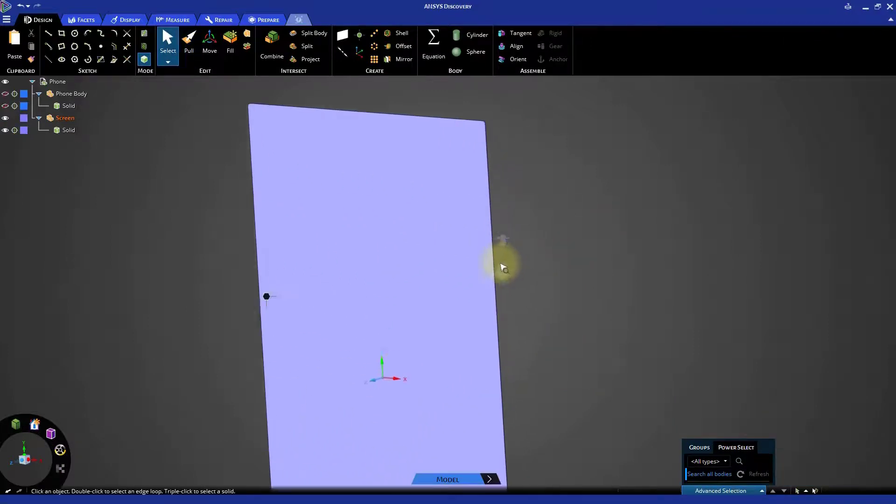
{"action": "left_click", "coordinate": [503, 267]}
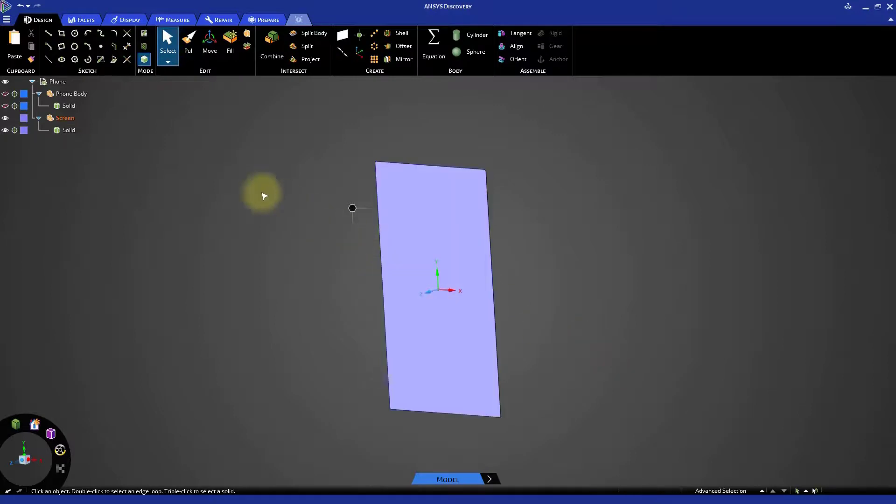
Step: Unhide Phone Body with its eye icon and clear the selection
{"action": "left_click", "coordinate": [65, 118]}
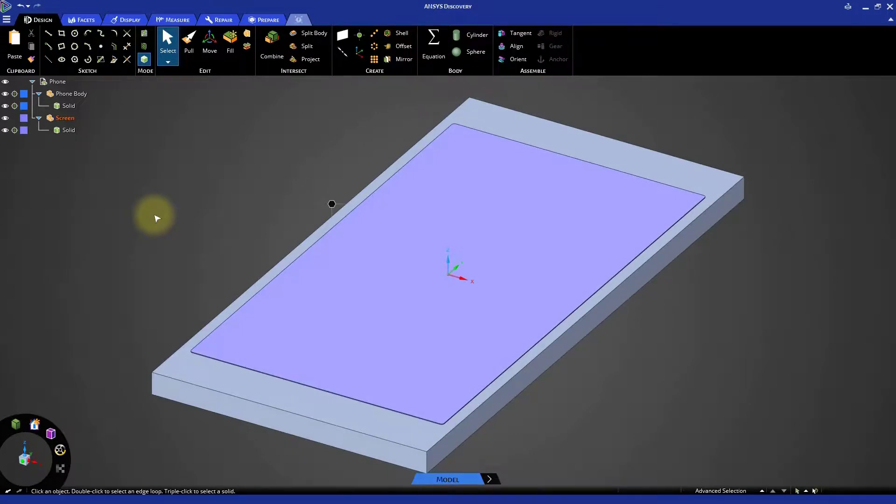
{"action": "left_click", "coordinate": [65, 118]}
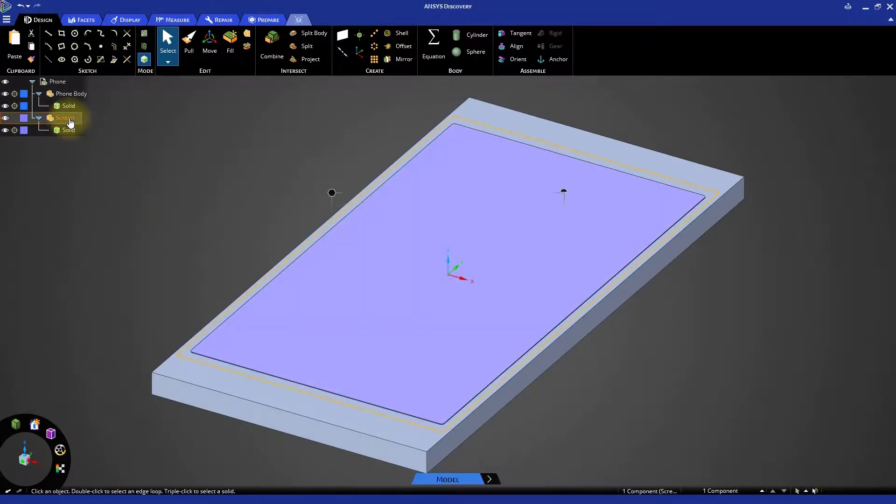
Step: Move the Screen component so it sits flush on Phone Body's top face
{"action": "left_click", "coordinate": [209, 43]}
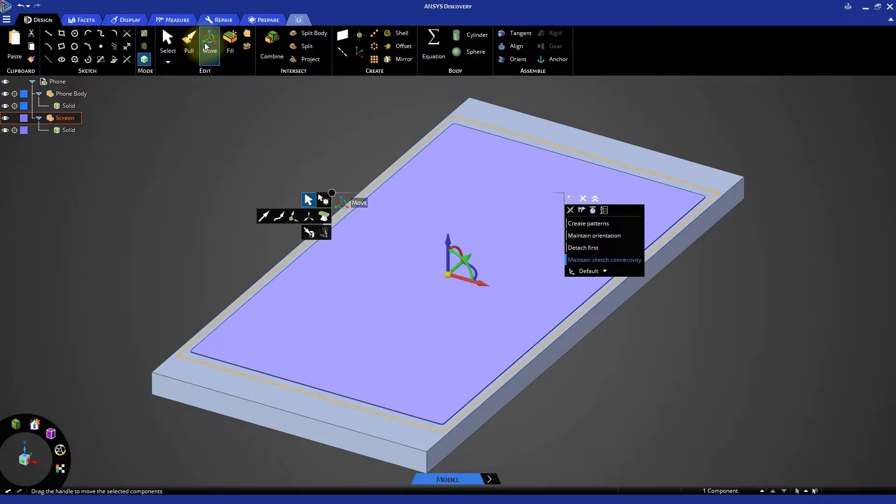
{"action": "left_click", "coordinate": [446, 260]}
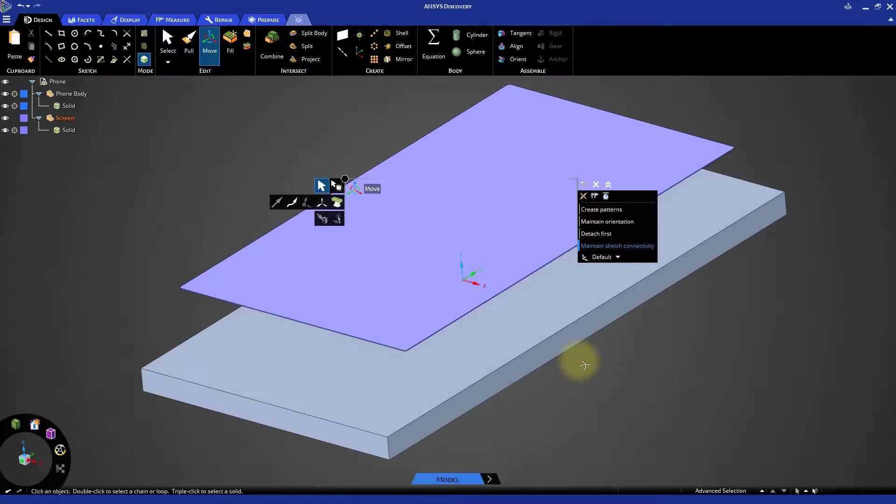
{"action": "left_click", "coordinate": [65, 118]}
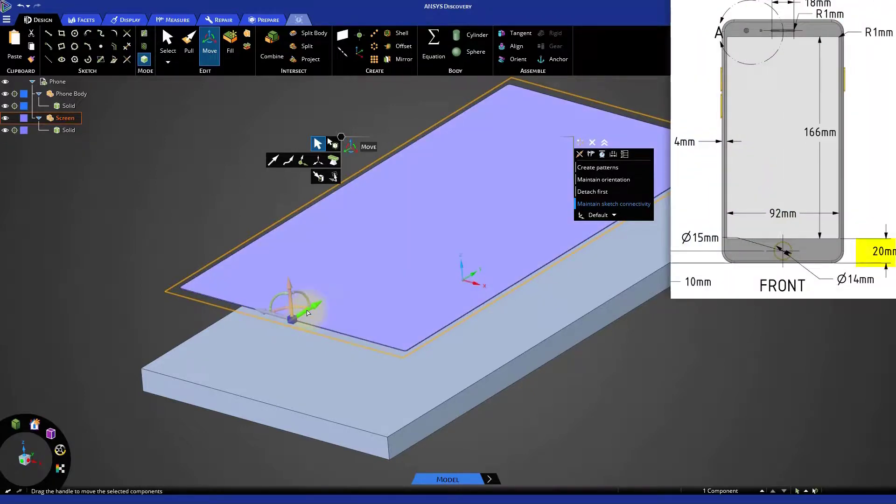
{"action": "mouse_move", "coordinate": [613, 154]}
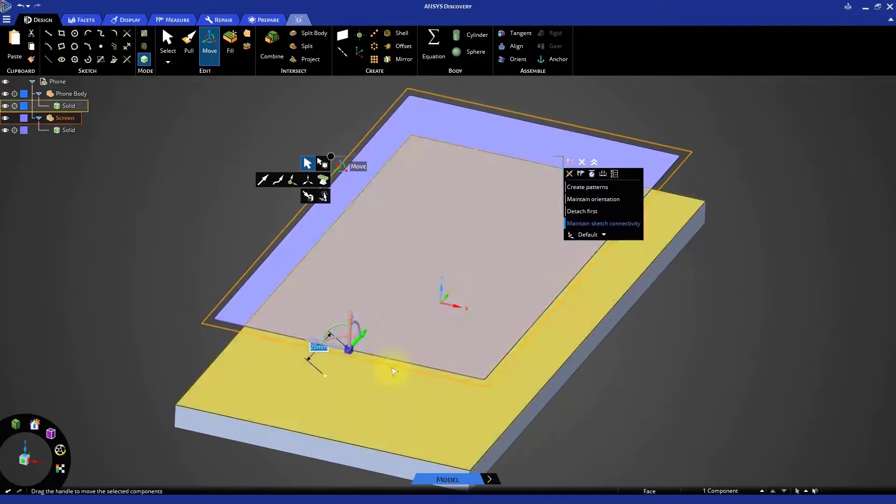
{"action": "left_click_drag", "start_coordinate": [349, 345], "coordinate": [448, 237]}
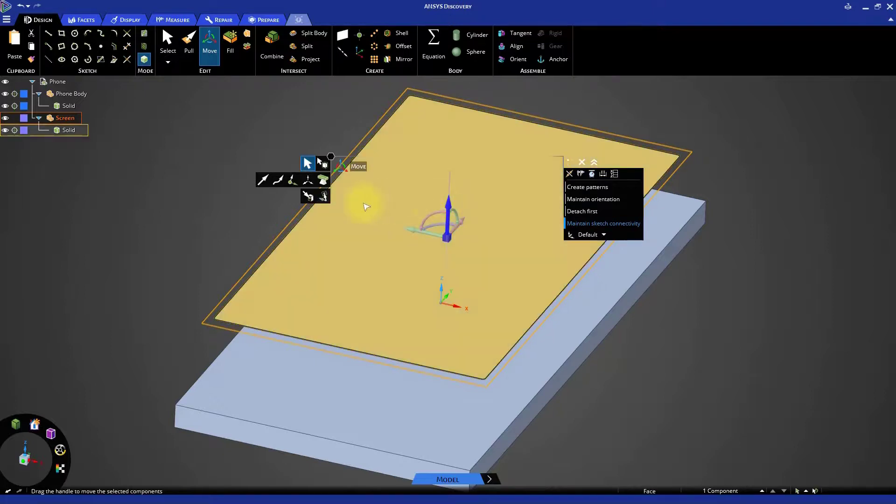
{"action": "left_click", "coordinate": [308, 196]}
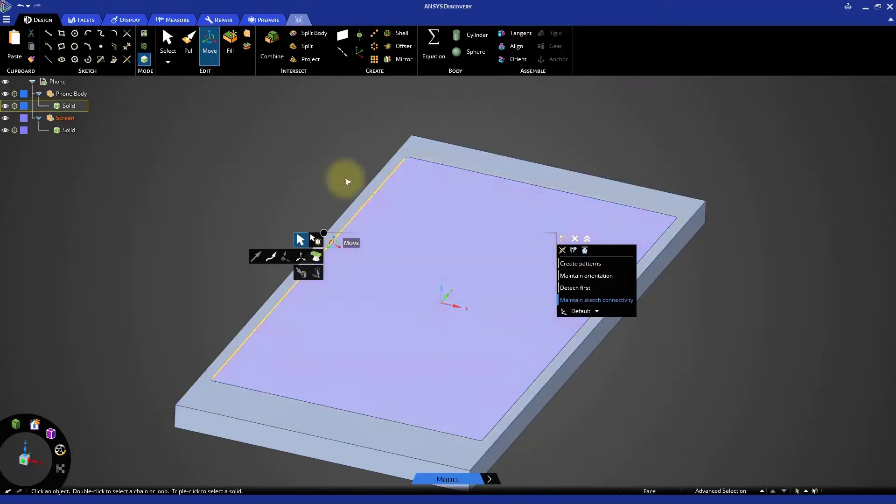
Step: Combine with Phone Body as target, removing the screen-shaped region, then return home view
{"action": "left_click", "coordinate": [272, 43]}
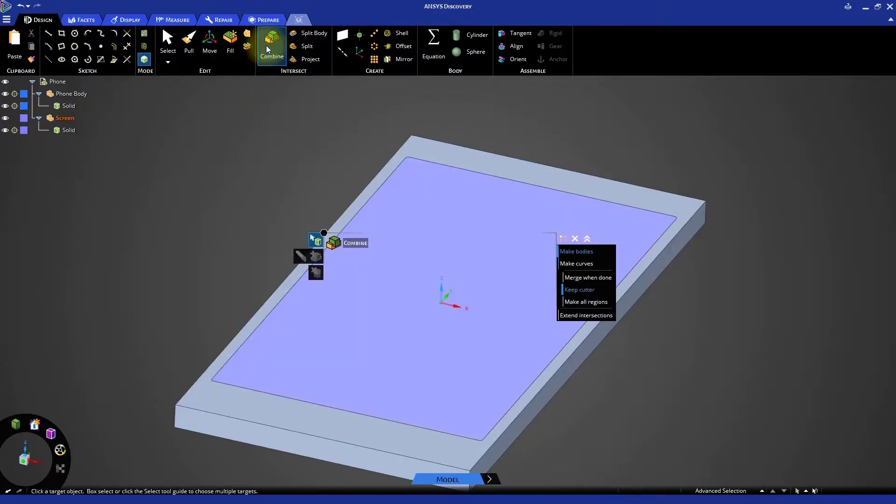
{"action": "left_click", "coordinate": [463, 161]}
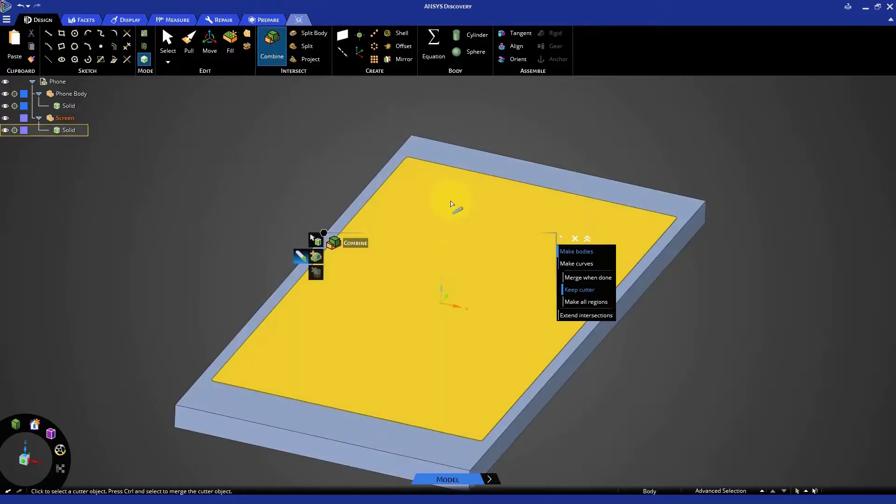
{"action": "mouse_move", "coordinate": [443, 239]}
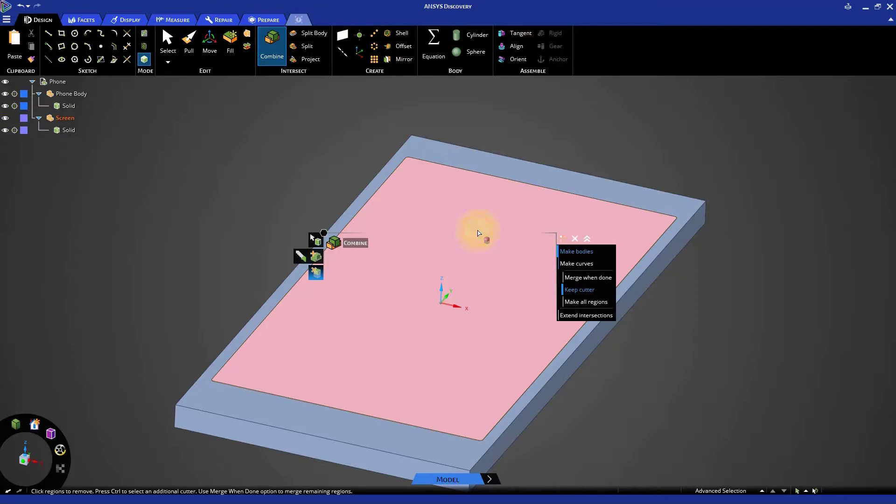
{"action": "left_click", "coordinate": [683, 293]}
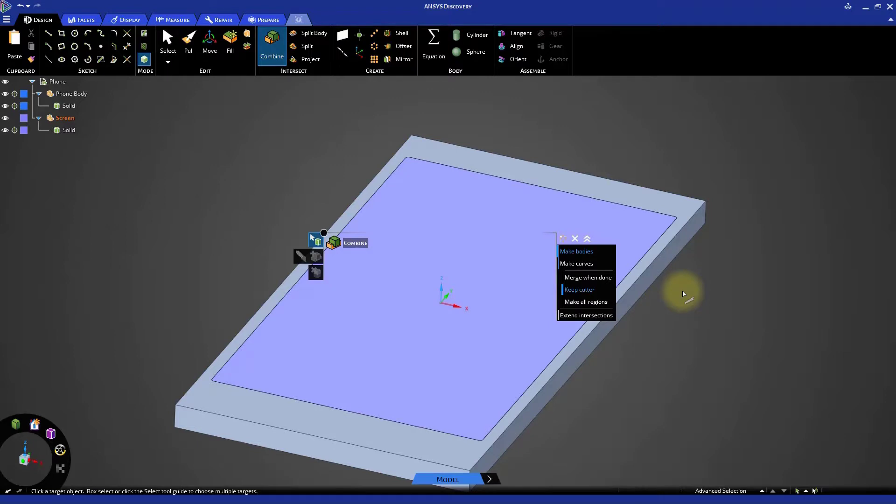
{"action": "key", "text": "s"}
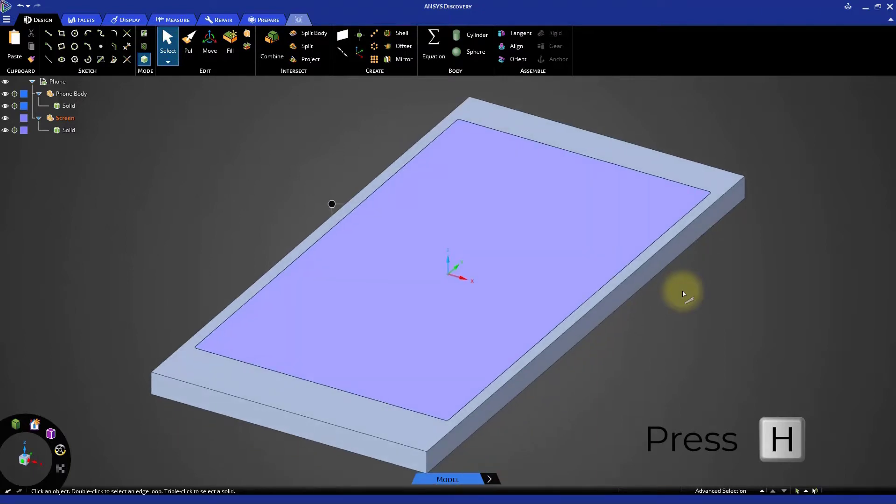
Step: Colour the Screen component white, then activate the top-level Phone component for modeling
{"action": "left_click", "coordinate": [68, 130]}
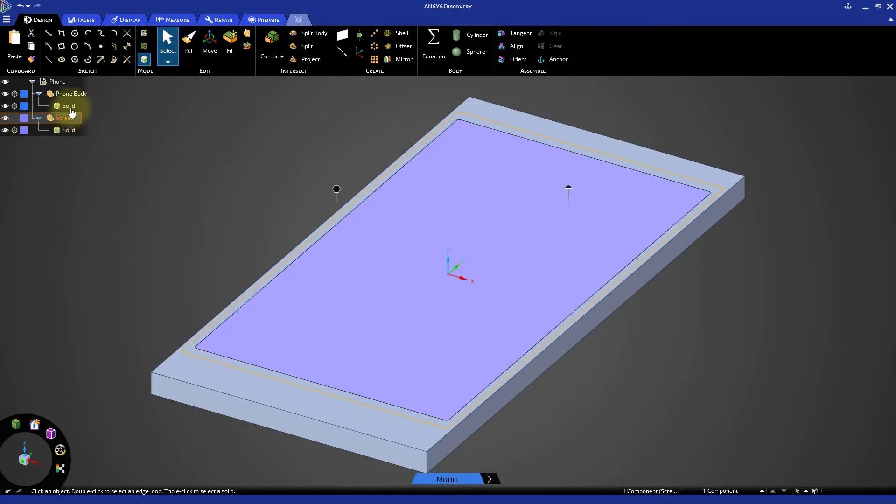
{"action": "left_click", "coordinate": [130, 20]}
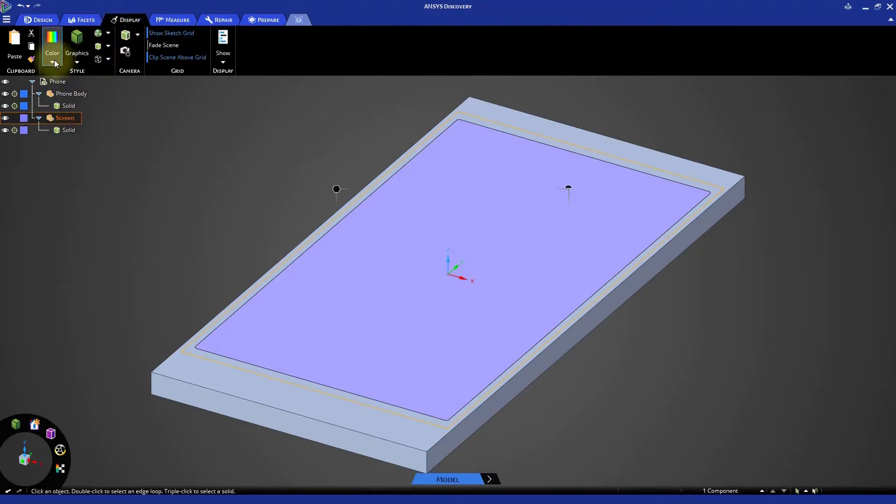
{"action": "left_click", "coordinate": [51, 63]}
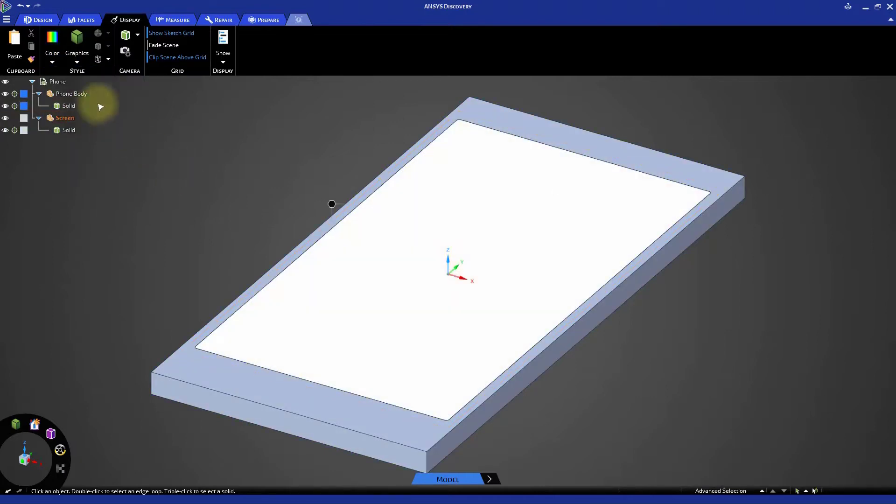
{"action": "right_click", "coordinate": [71, 93]}
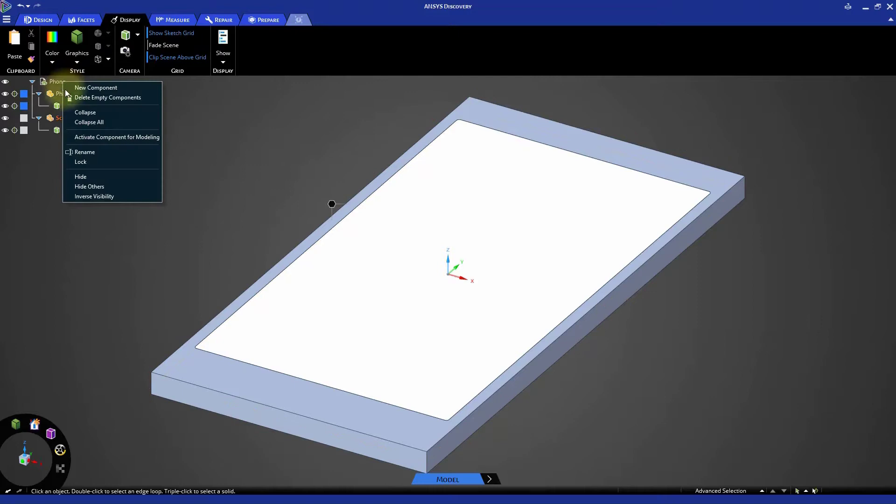
{"action": "mouse_move", "coordinate": [114, 138]}
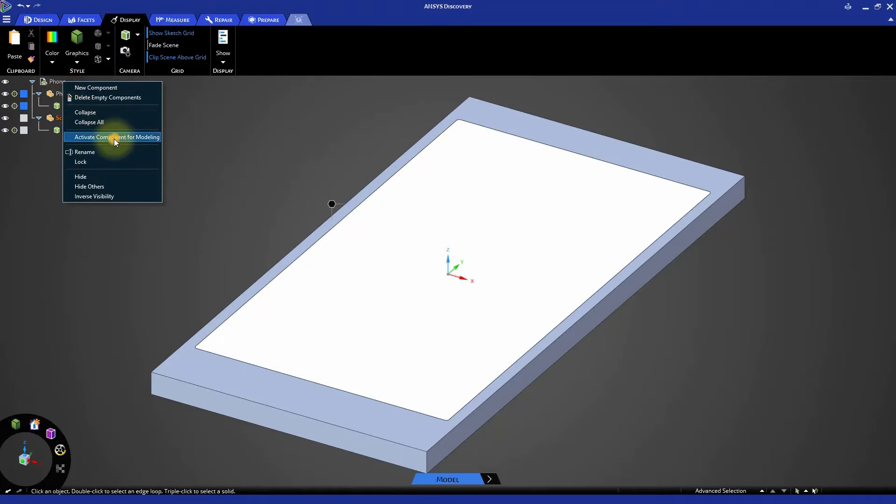
{"action": "left_click", "coordinate": [116, 137]}
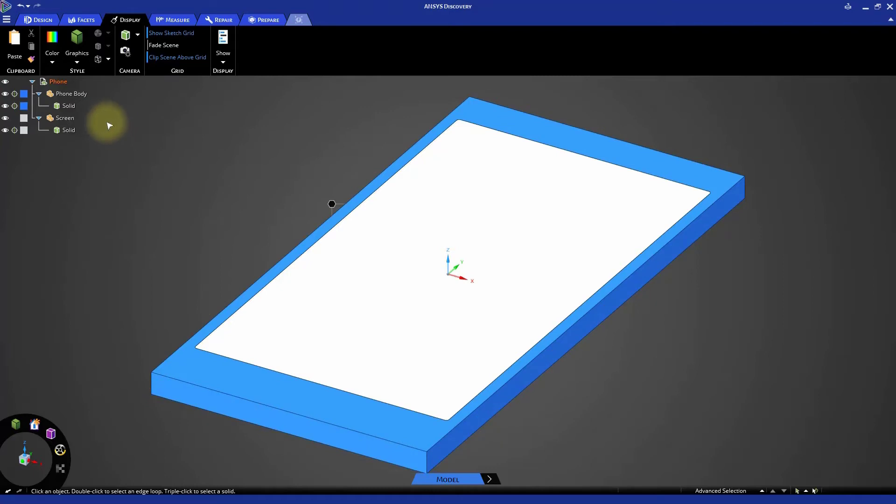
Step: Save the phone design with Save As under the name 'smartphone'
{"action": "left_click", "coordinate": [7, 18]}
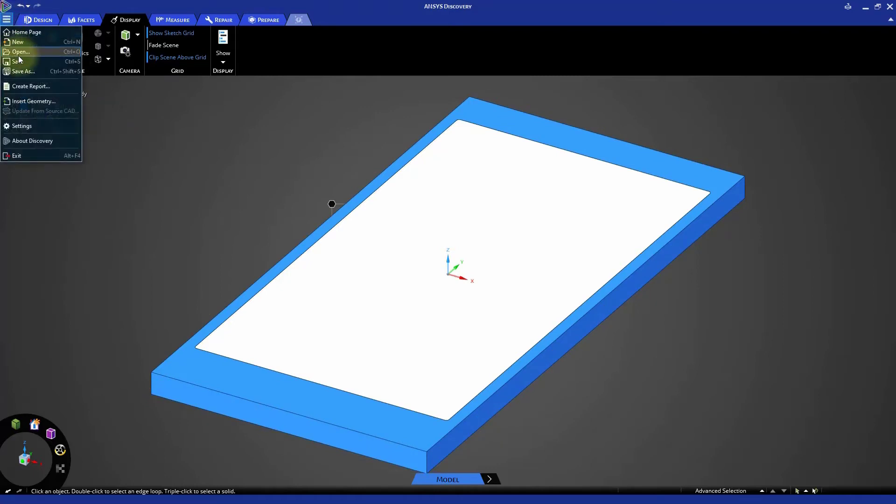
{"action": "left_click", "coordinate": [23, 71]}
{"action": "type", "text": "smartphone"}
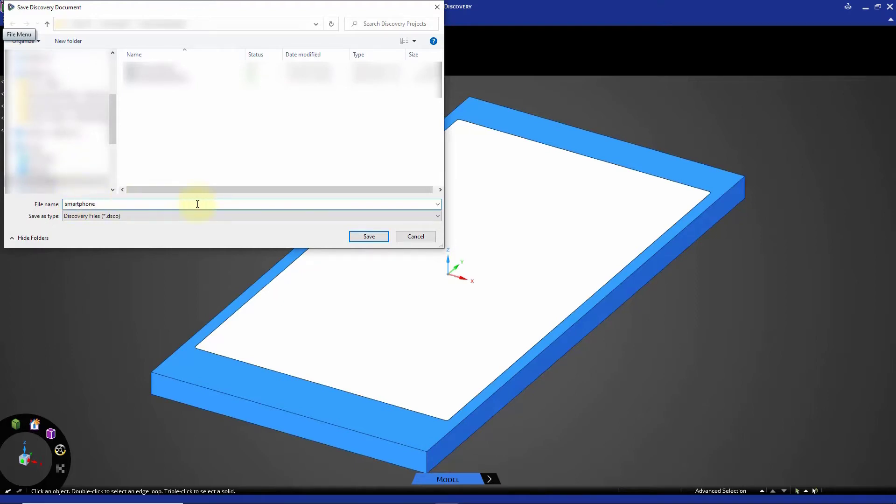
{"action": "left_click", "coordinate": [368, 236]}
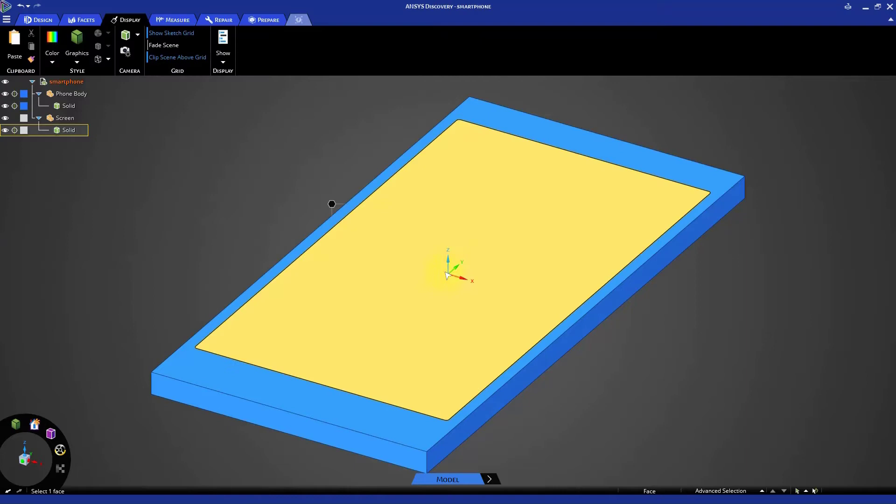